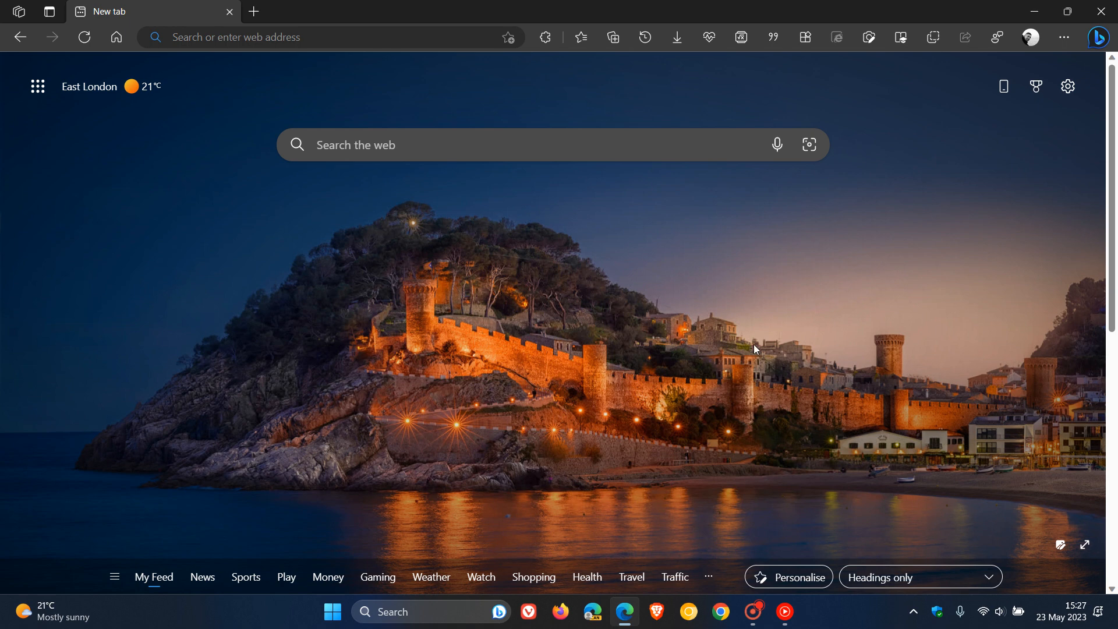
mouse_move(668, 226)
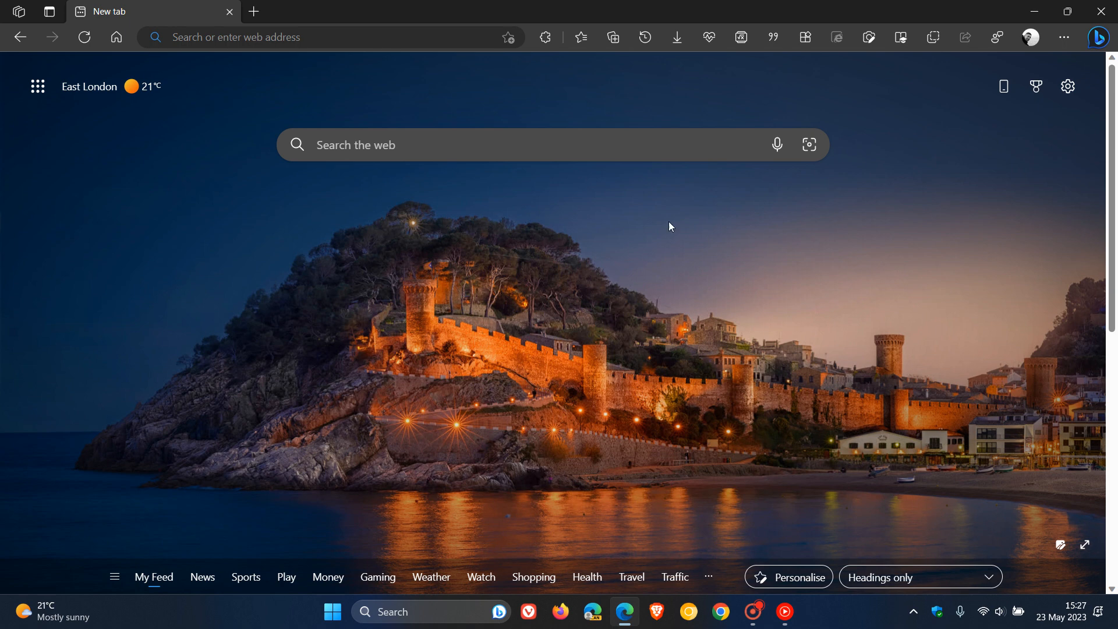
mouse_move(676, 306)
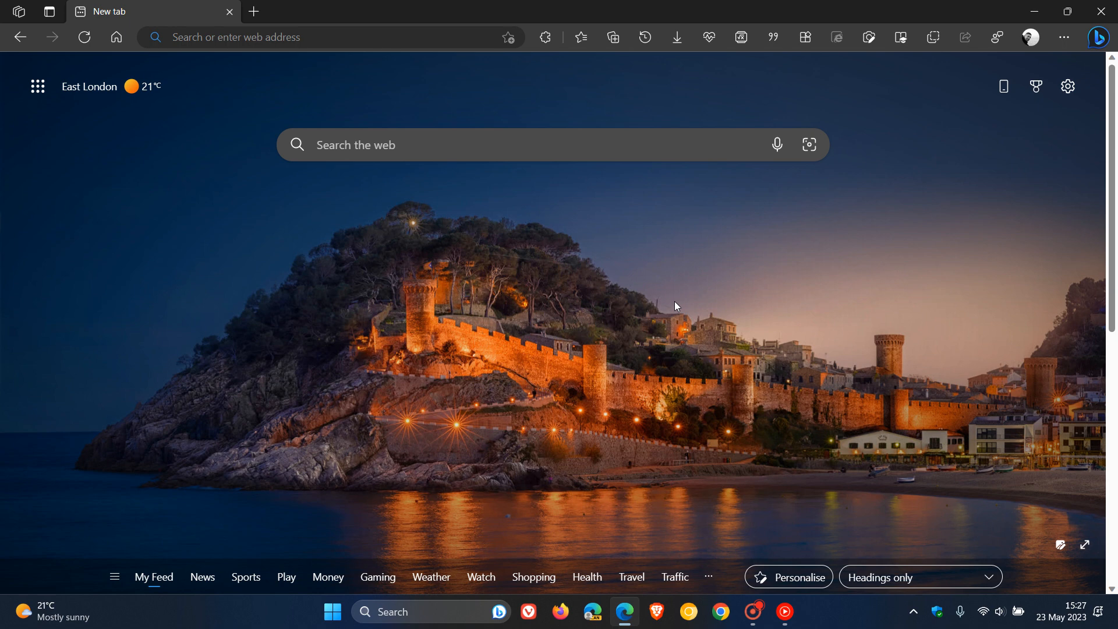
mouse_move(676, 278)
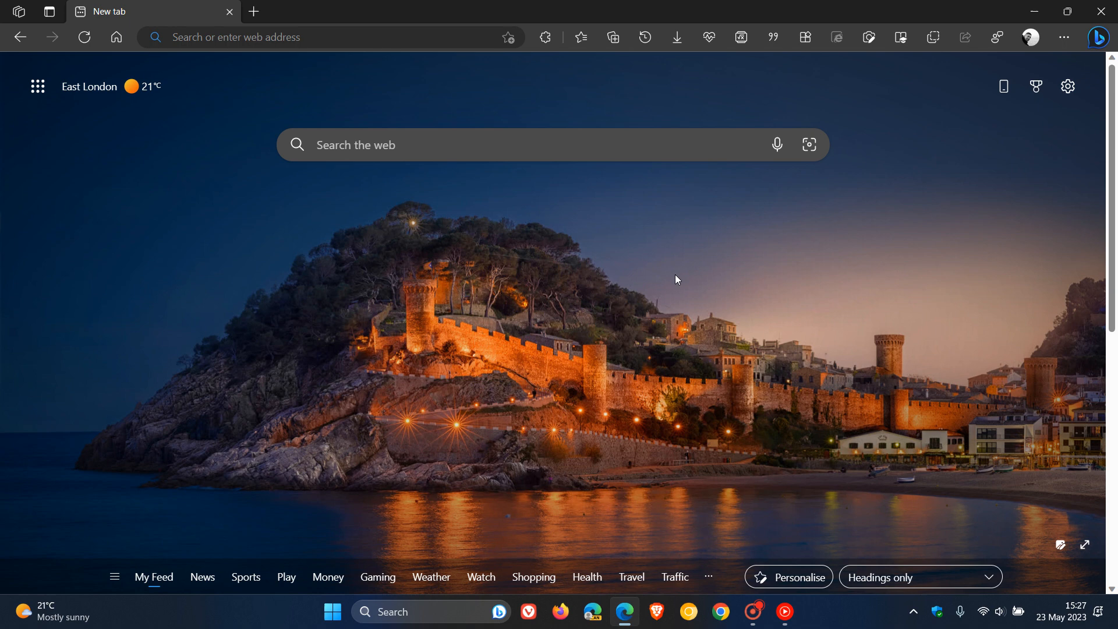
mouse_move(745, 268)
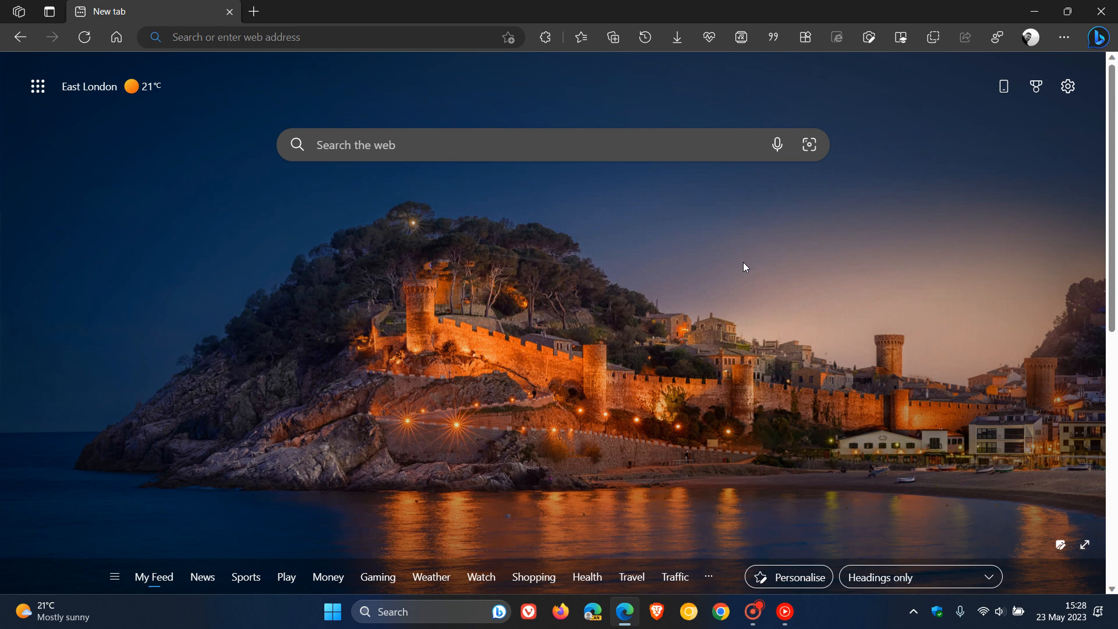
mouse_move(749, 322)
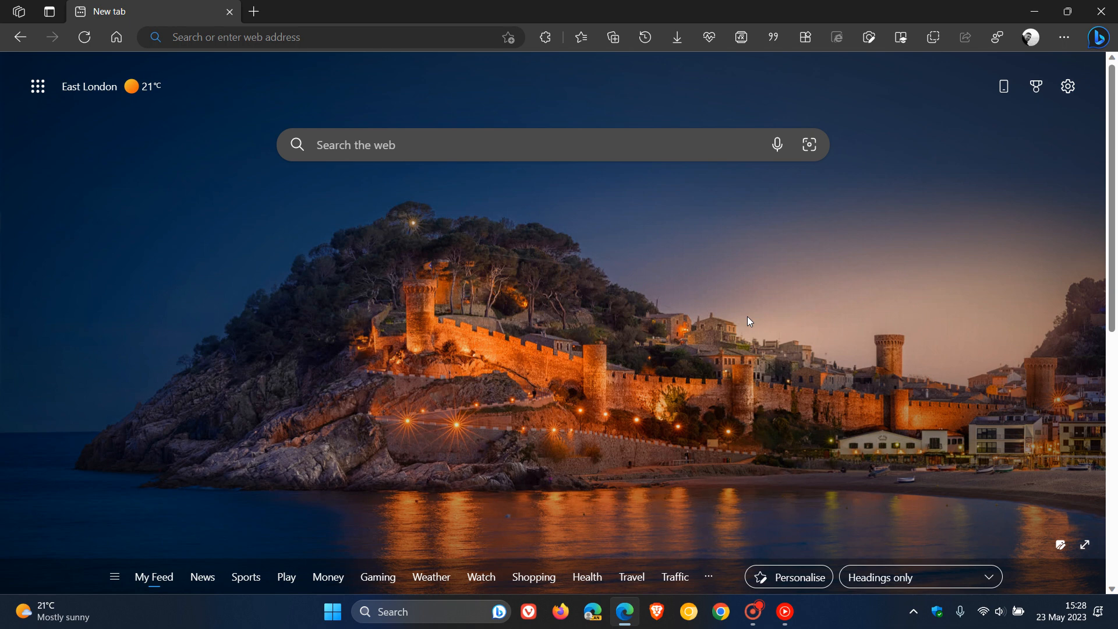
mouse_move(740, 275)
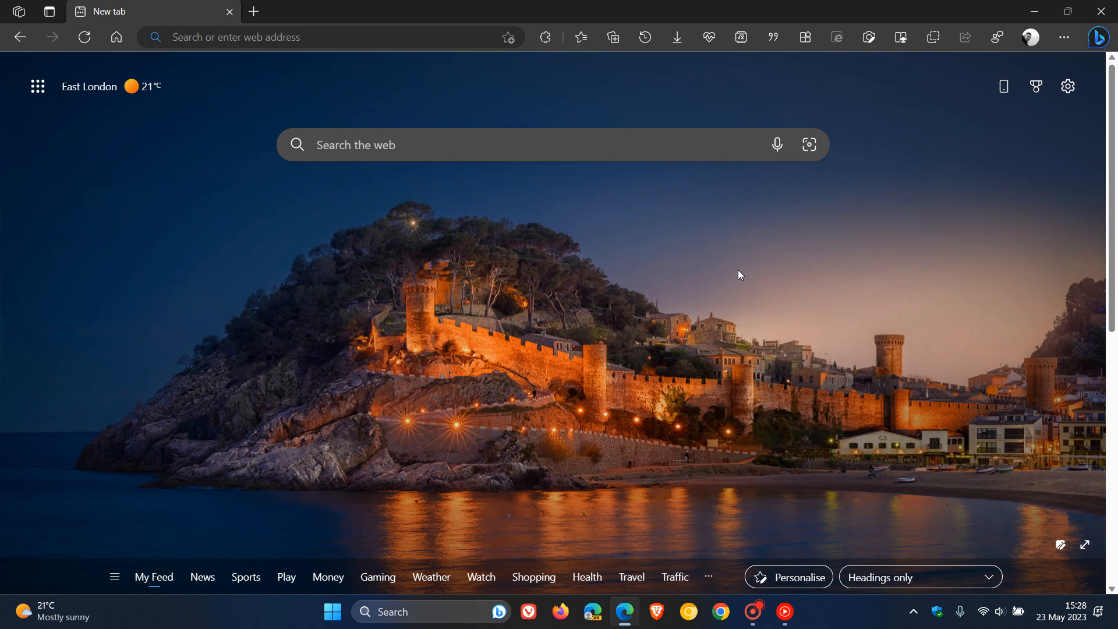
mouse_move(638, 406)
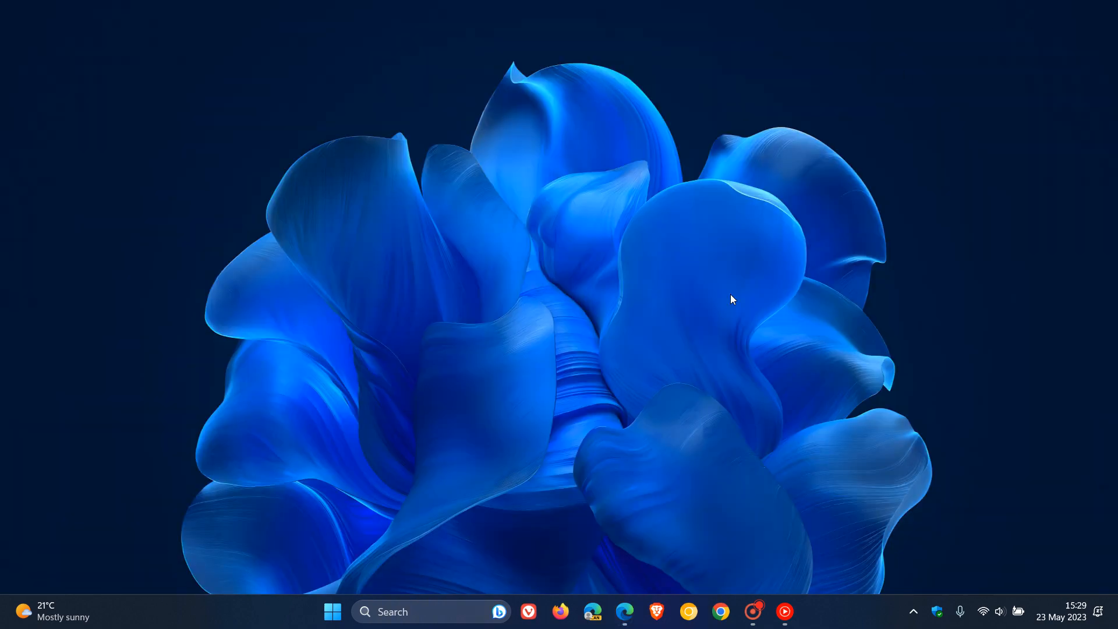
mouse_move(685, 279)
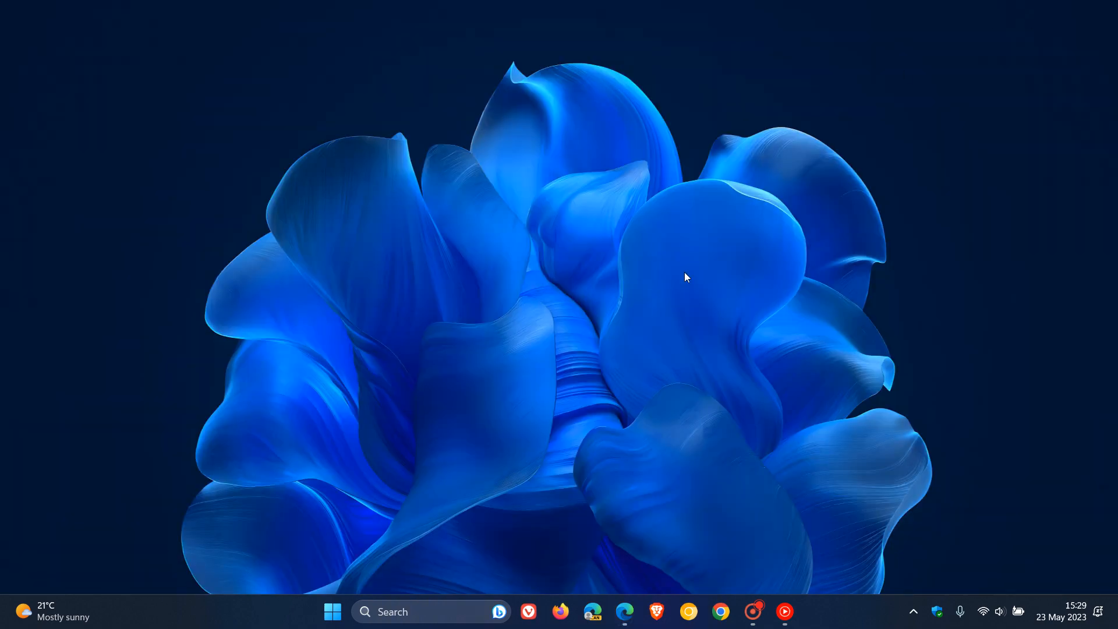
Step: Switch Microsoft Edge to Off in the Windows Settings Startup apps list
click(332, 612)
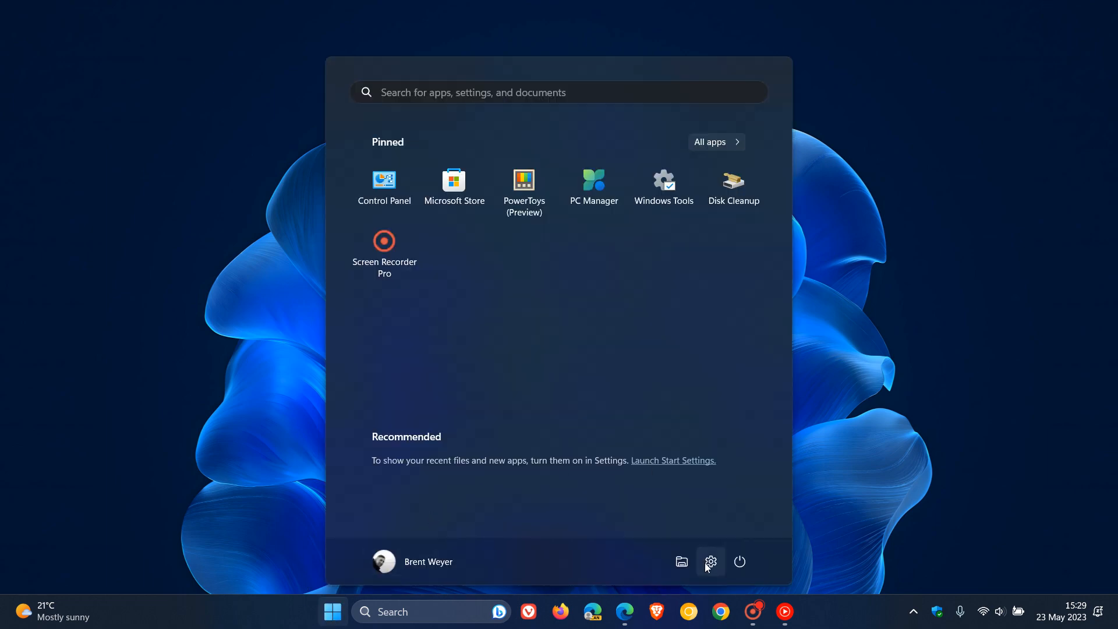
click(711, 561)
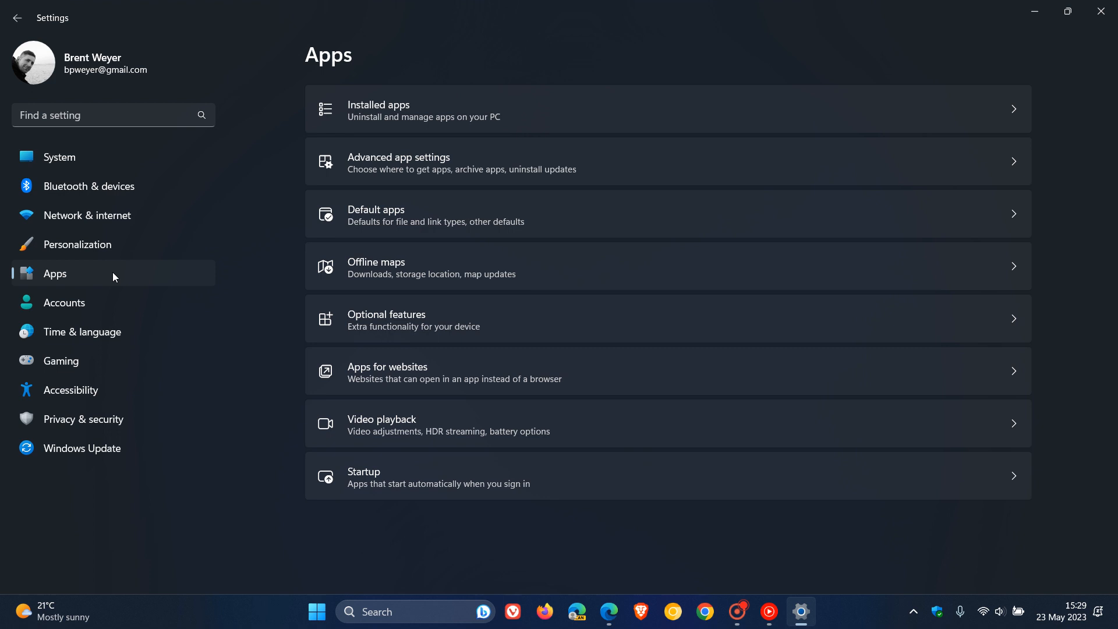
mouse_move(726, 481)
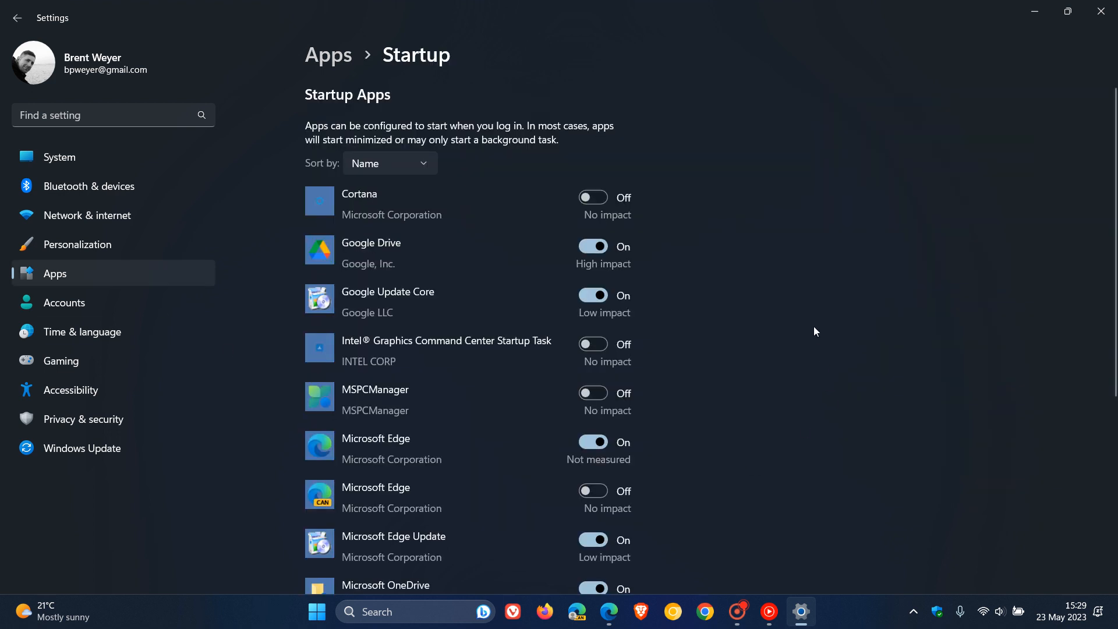
scroll(down, 3)
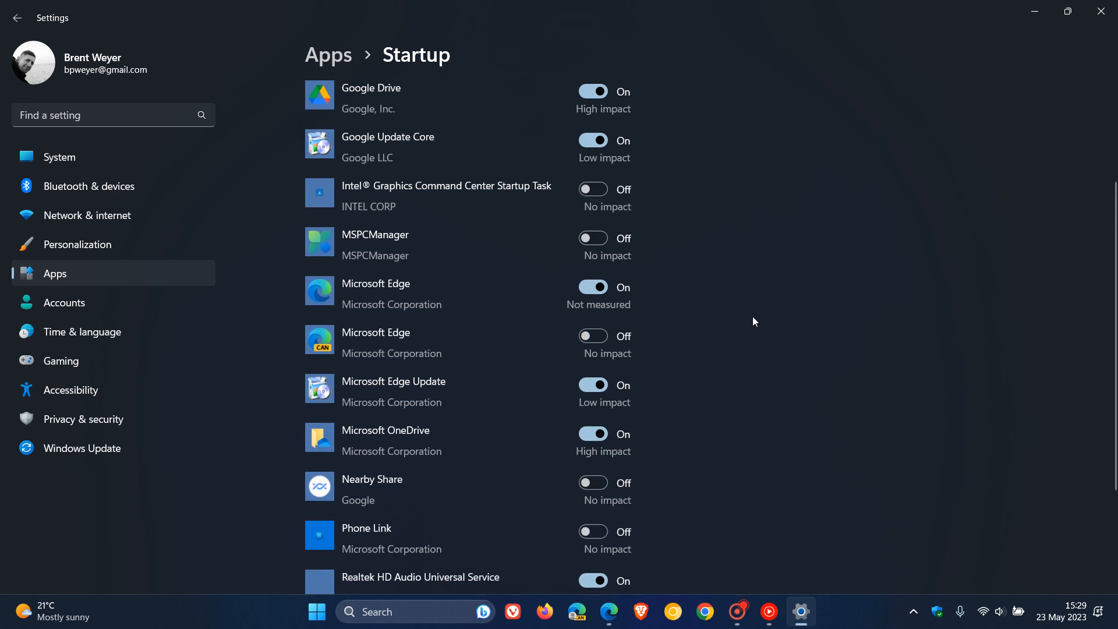
mouse_move(676, 335)
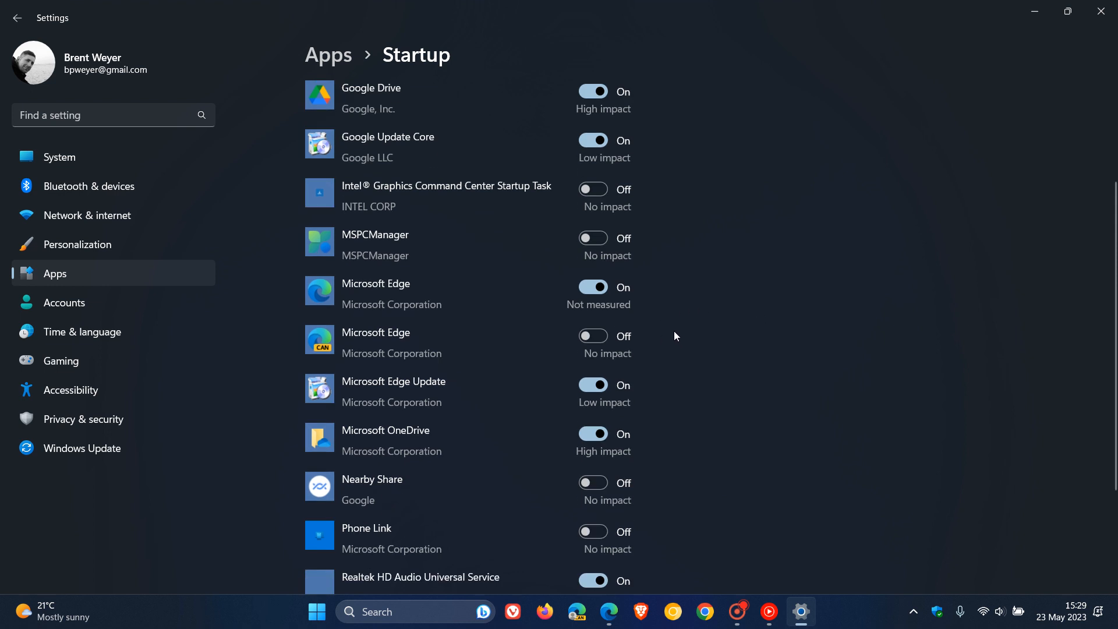
mouse_move(632, 285)
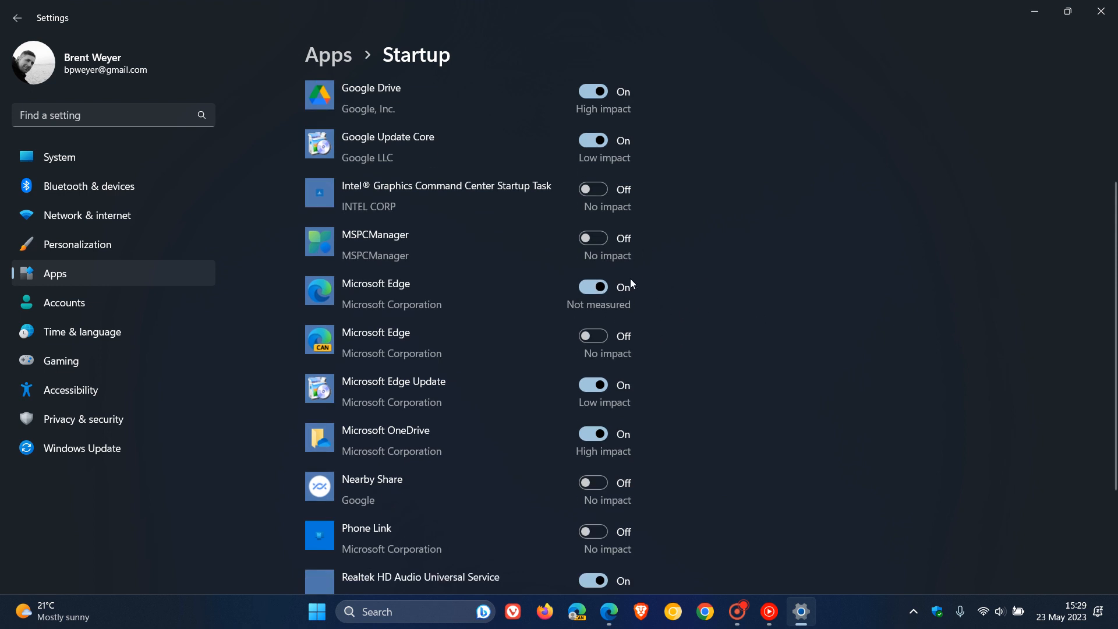
mouse_move(555, 306)
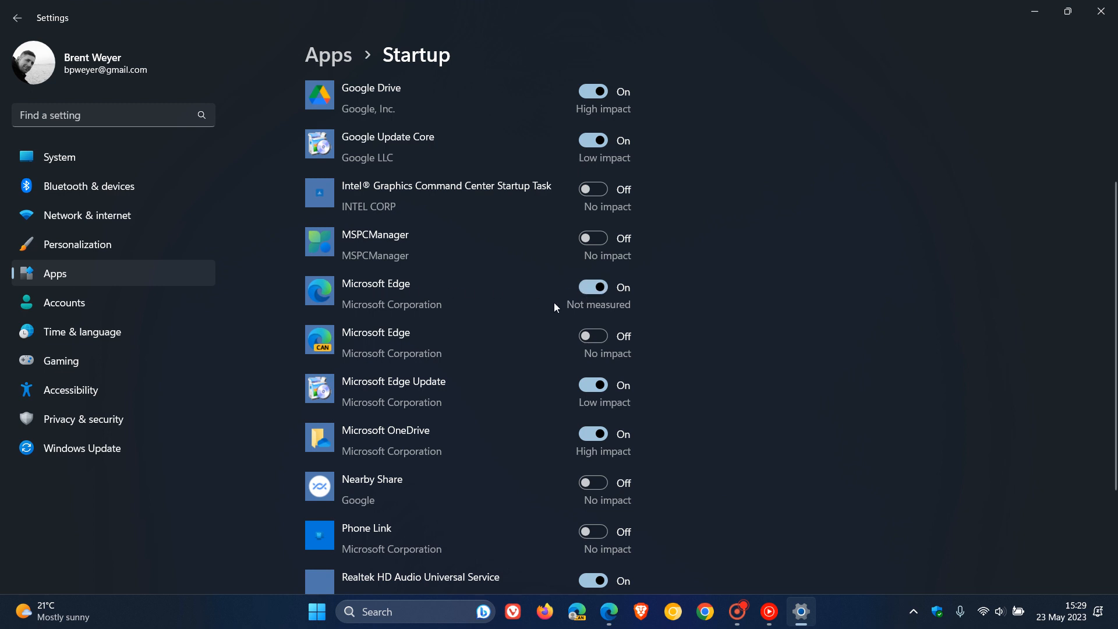
click(593, 286)
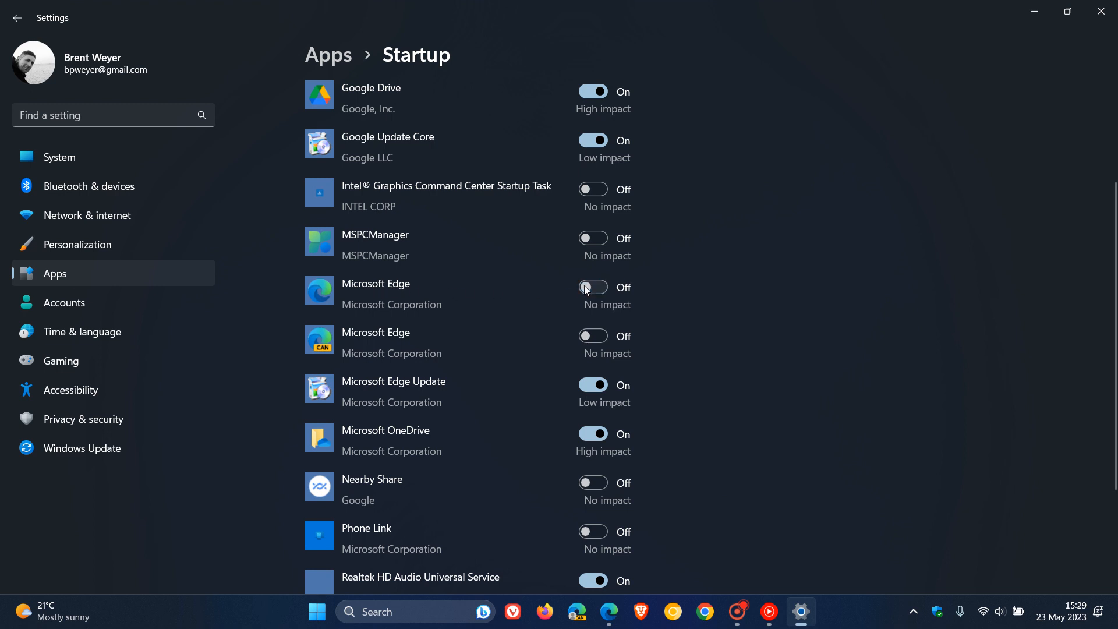
mouse_move(808, 320)
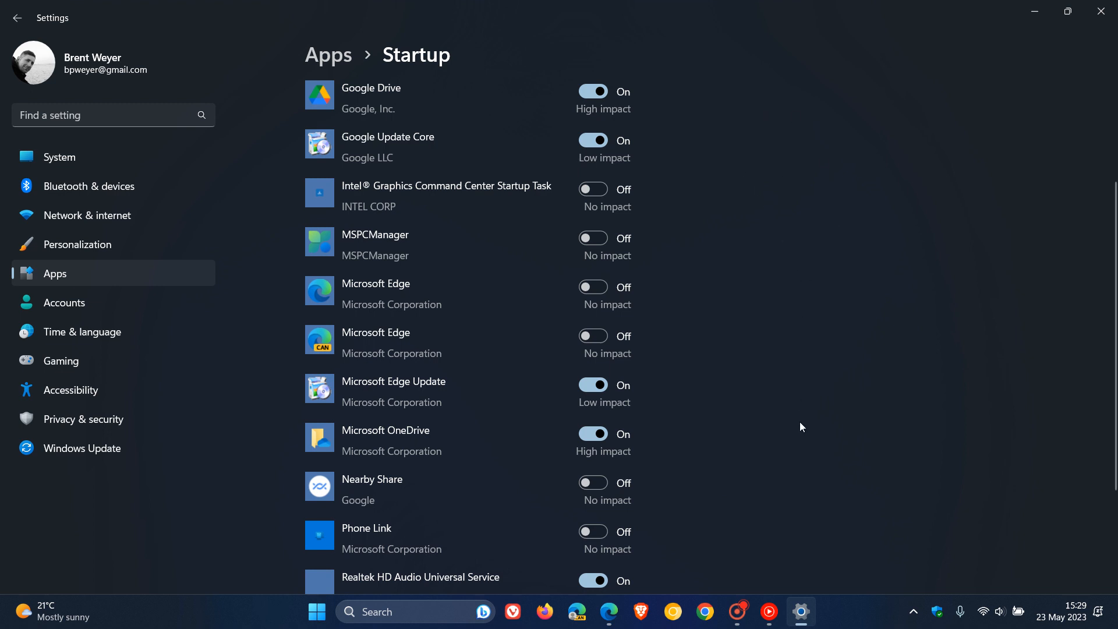
mouse_move(793, 424)
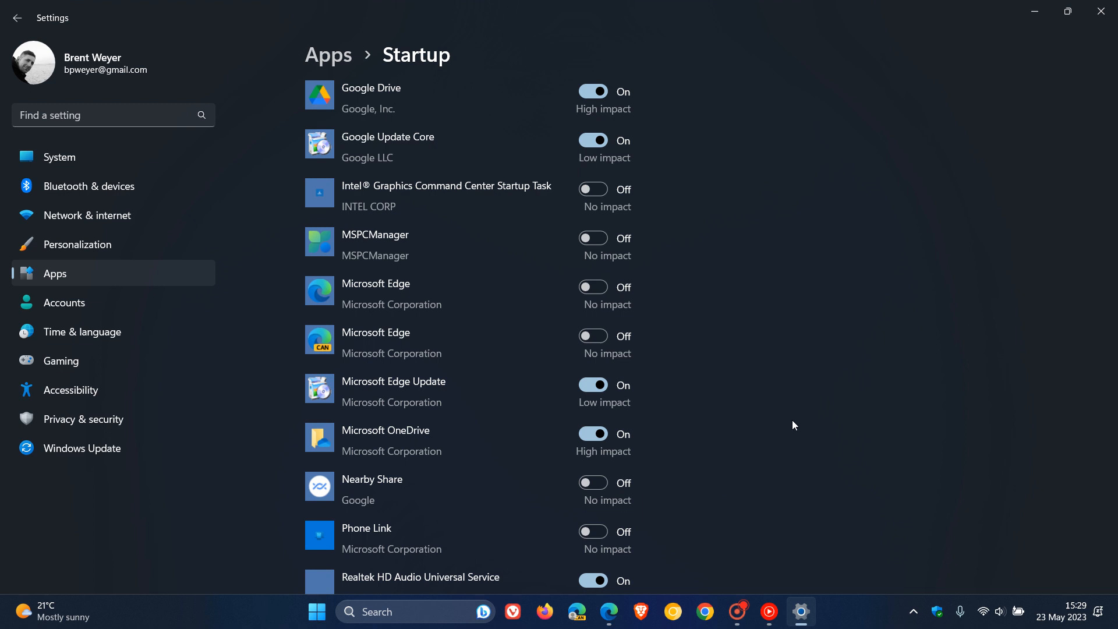
mouse_move(825, 295)
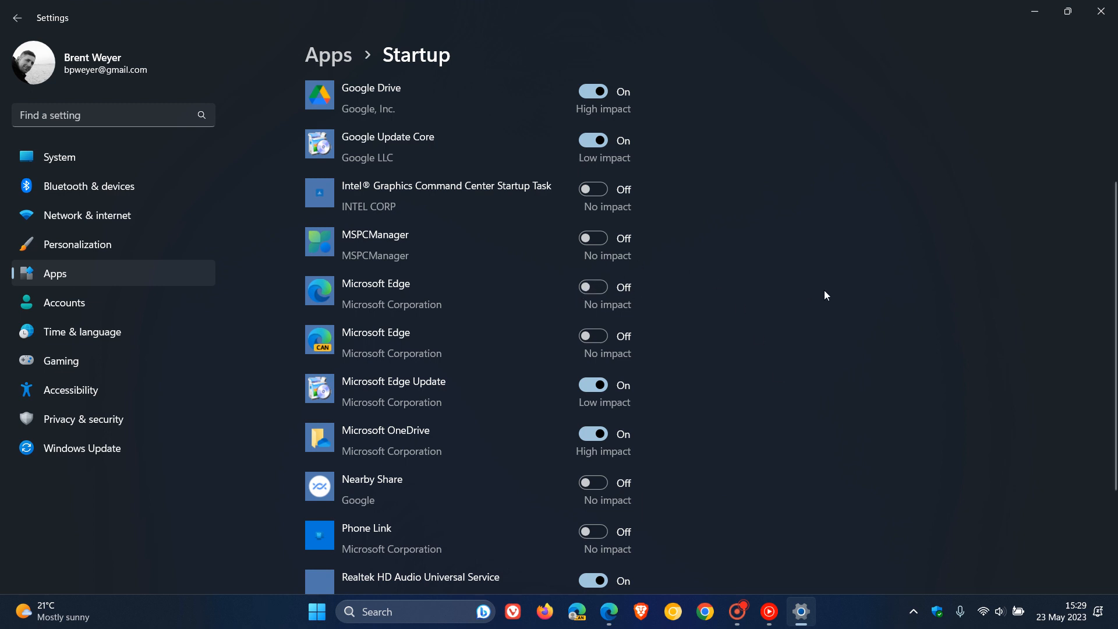
mouse_move(1034, 13)
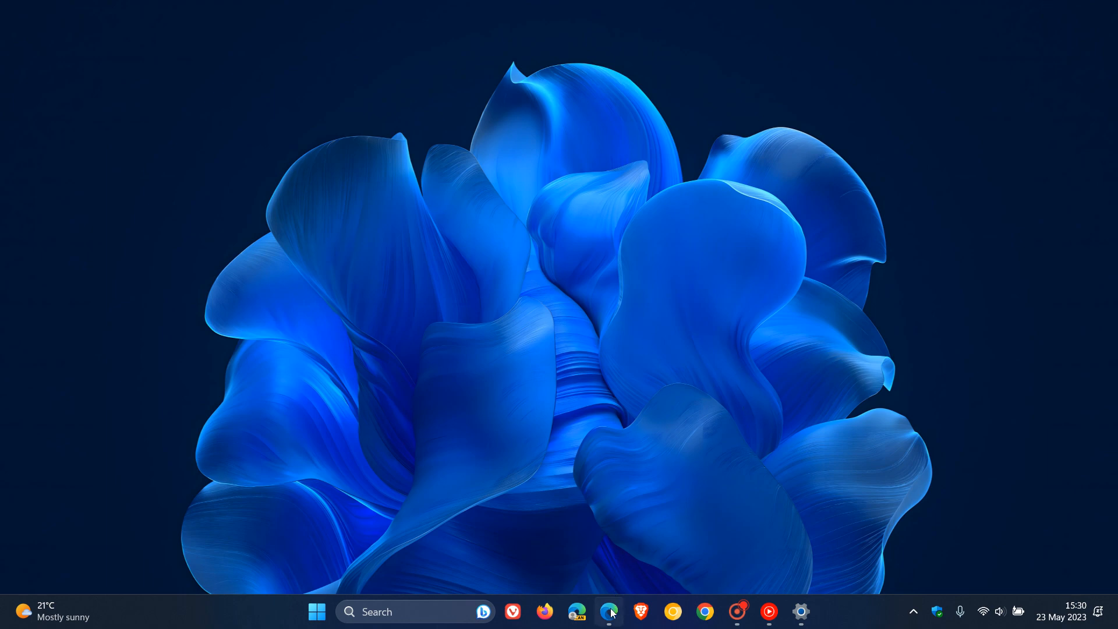
Step: Launch Edge and reach its Settings page from the Settings and more menu
click(609, 611)
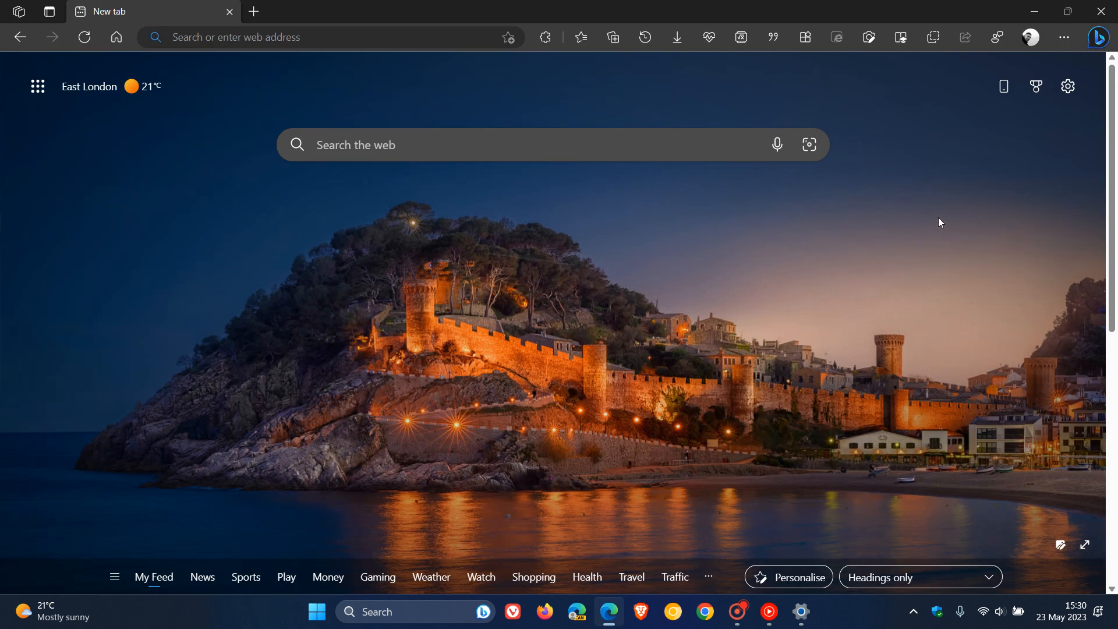
mouse_move(1063, 37)
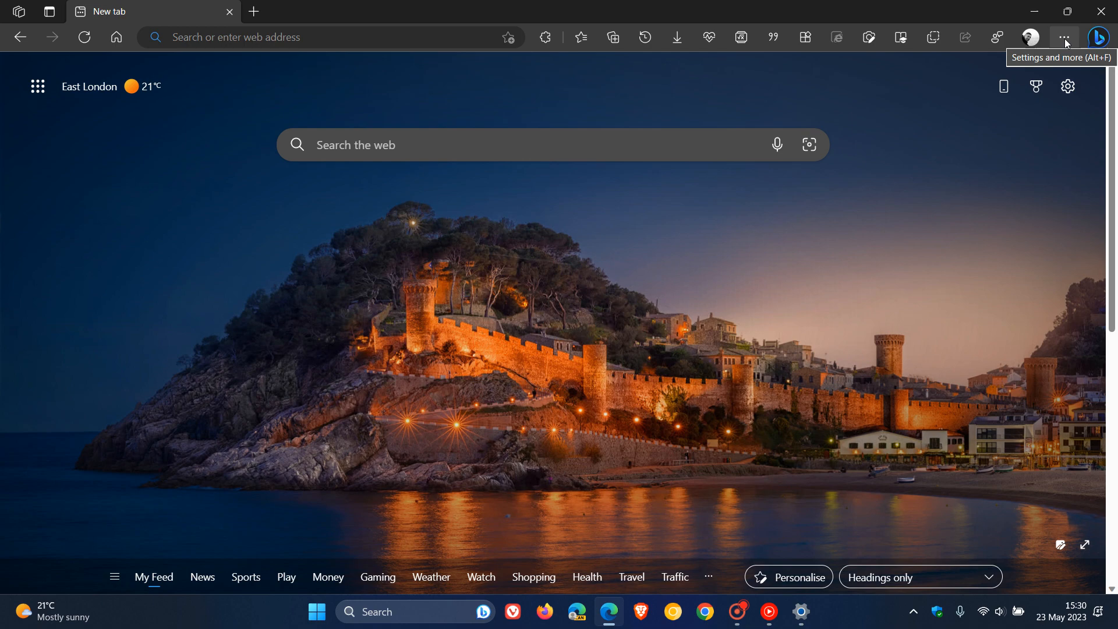
click(1064, 37)
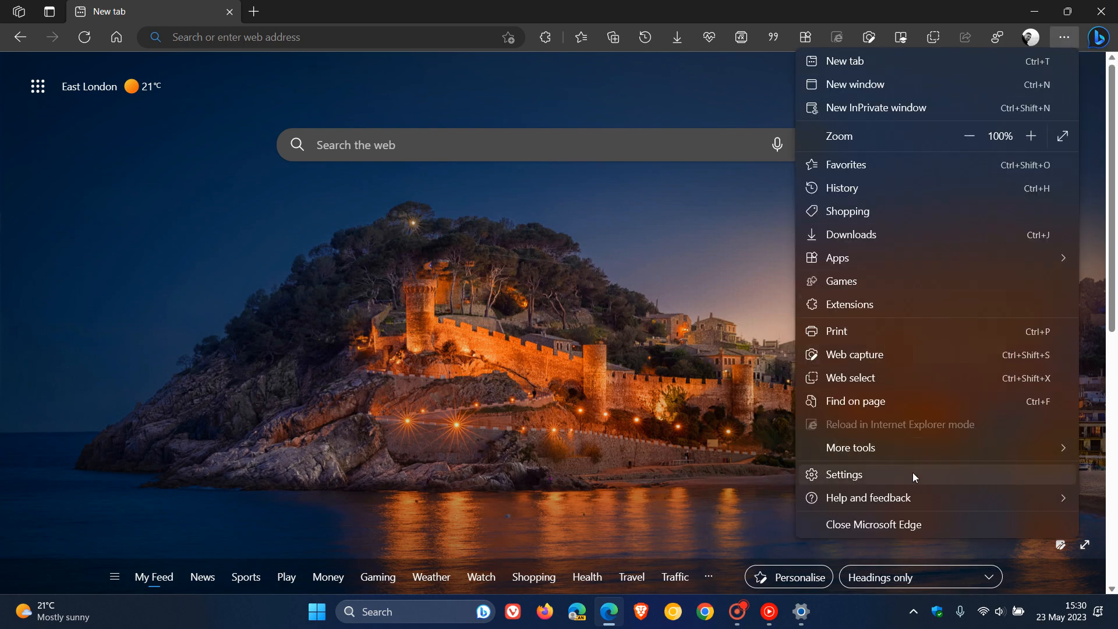
click(843, 474)
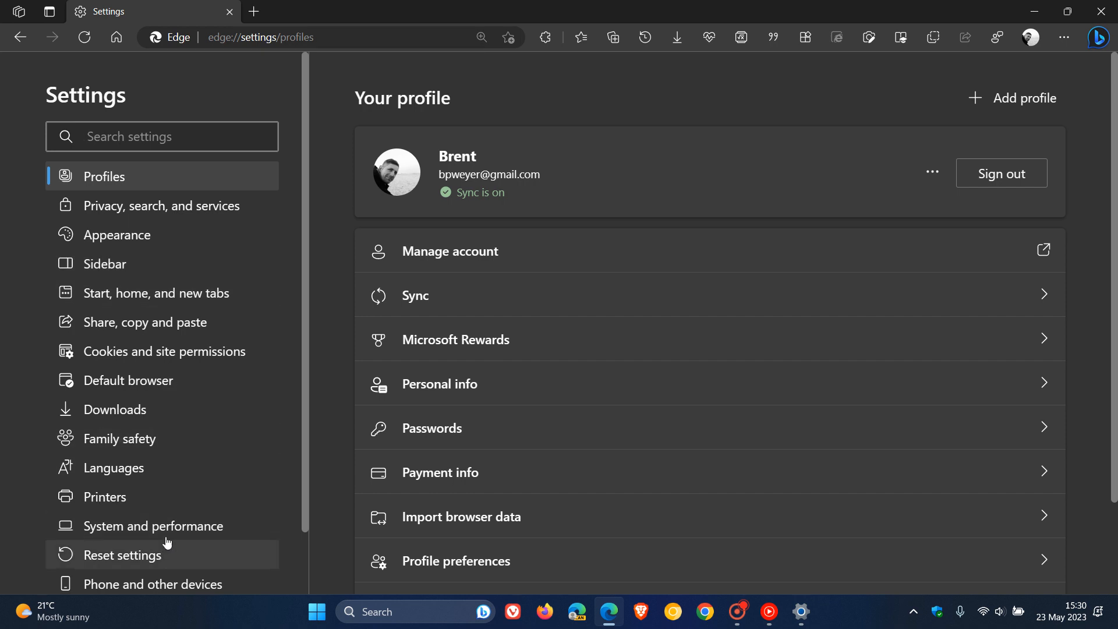
Step: Switch Startup boost off under Edge's System and performance settings
click(153, 526)
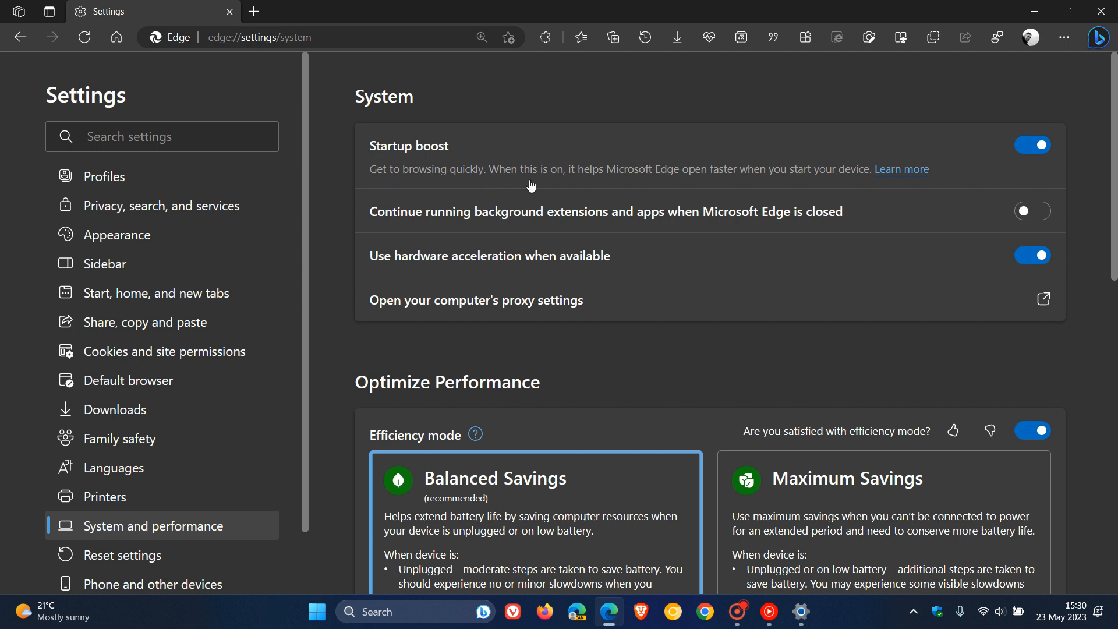
mouse_move(730, 186)
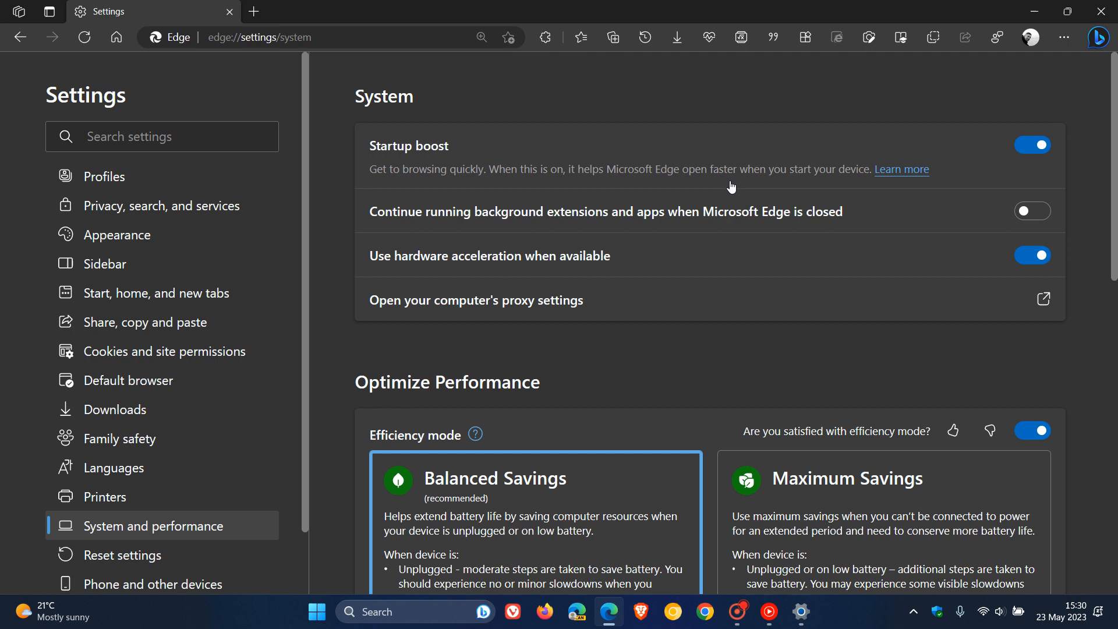
mouse_move(948, 189)
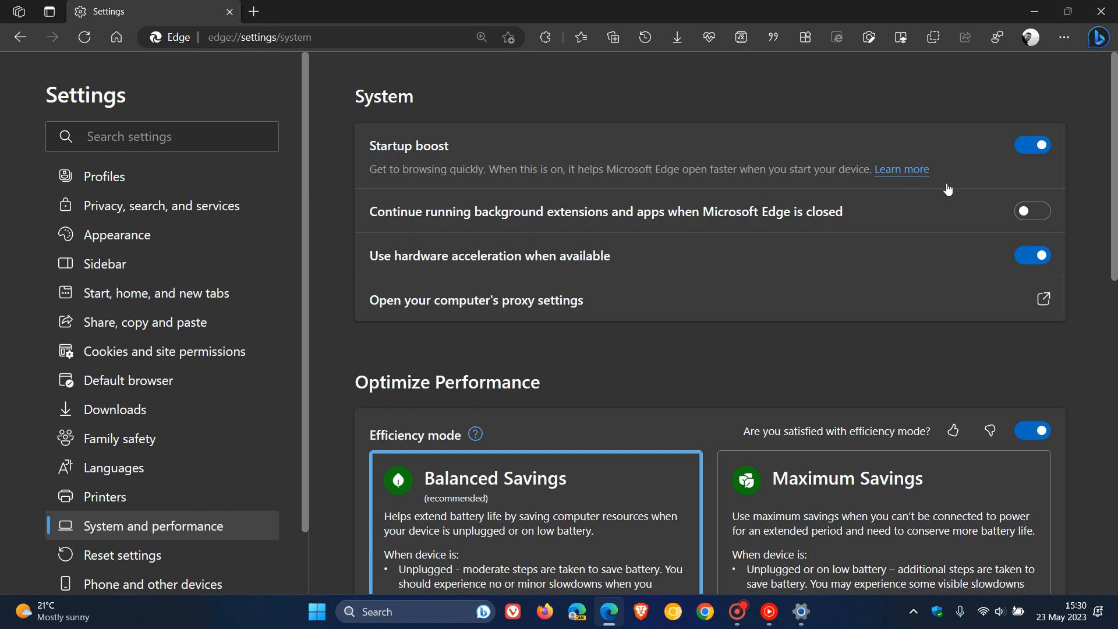
mouse_move(1033, 165)
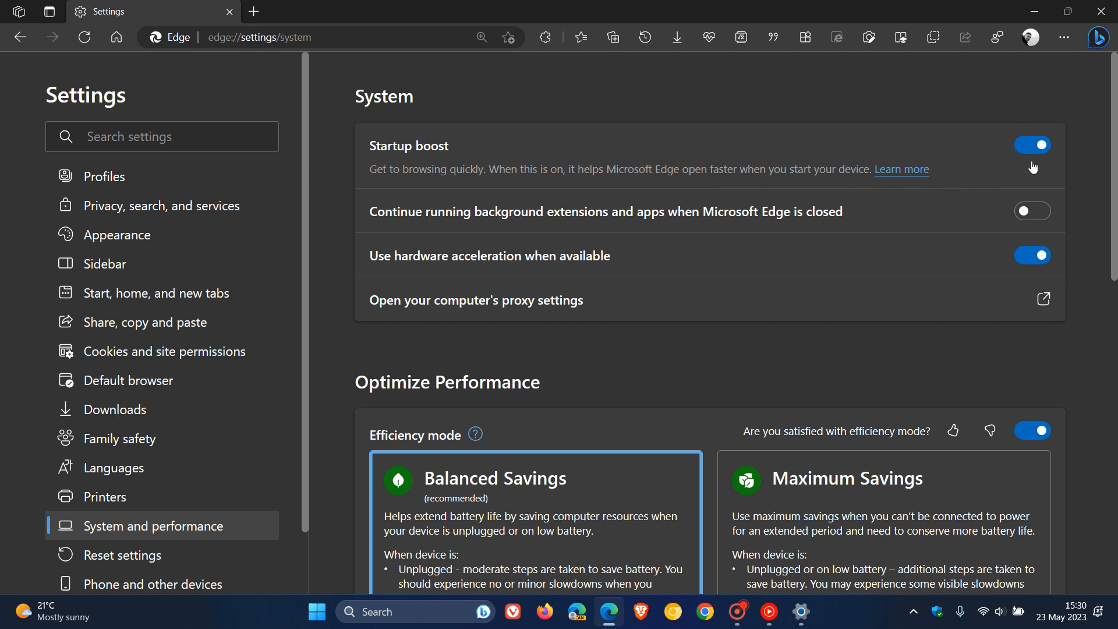
mouse_move(1040, 182)
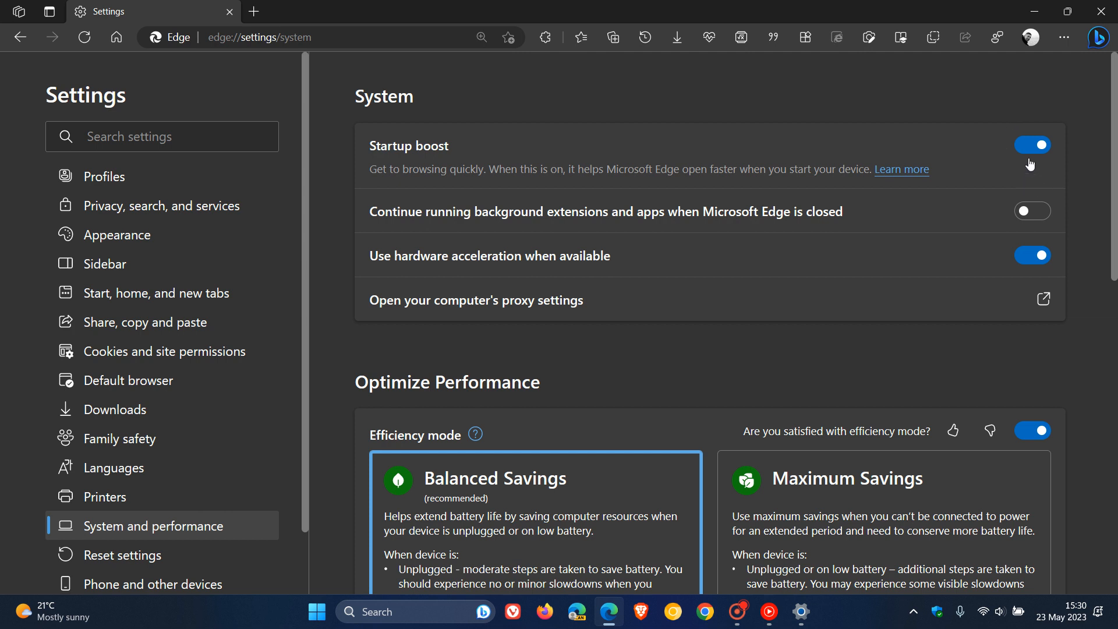
click(1032, 145)
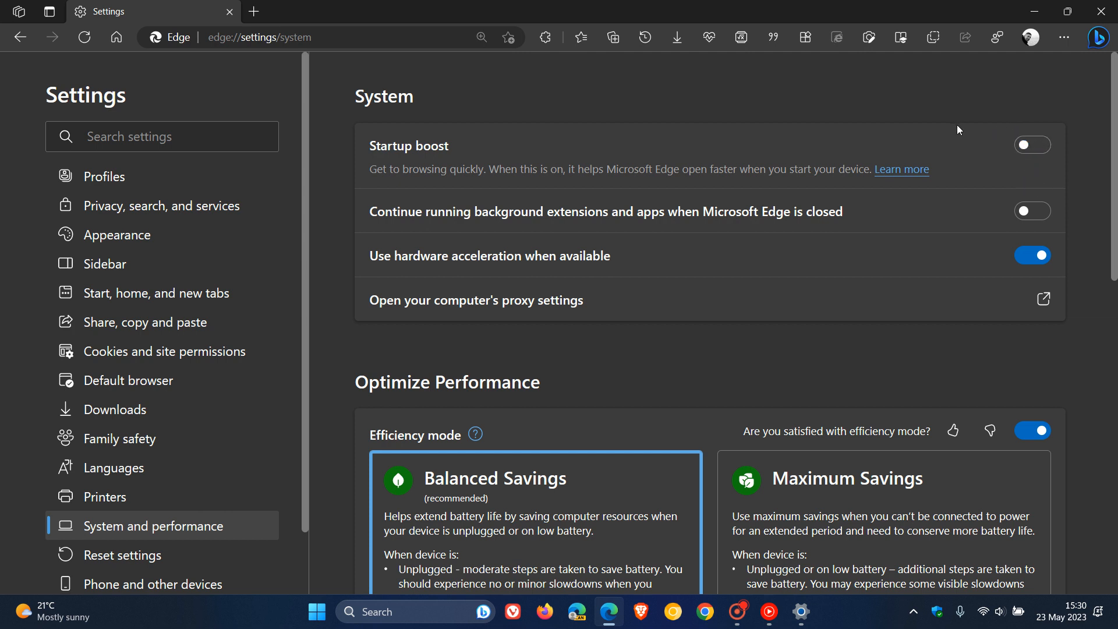
mouse_move(963, 129)
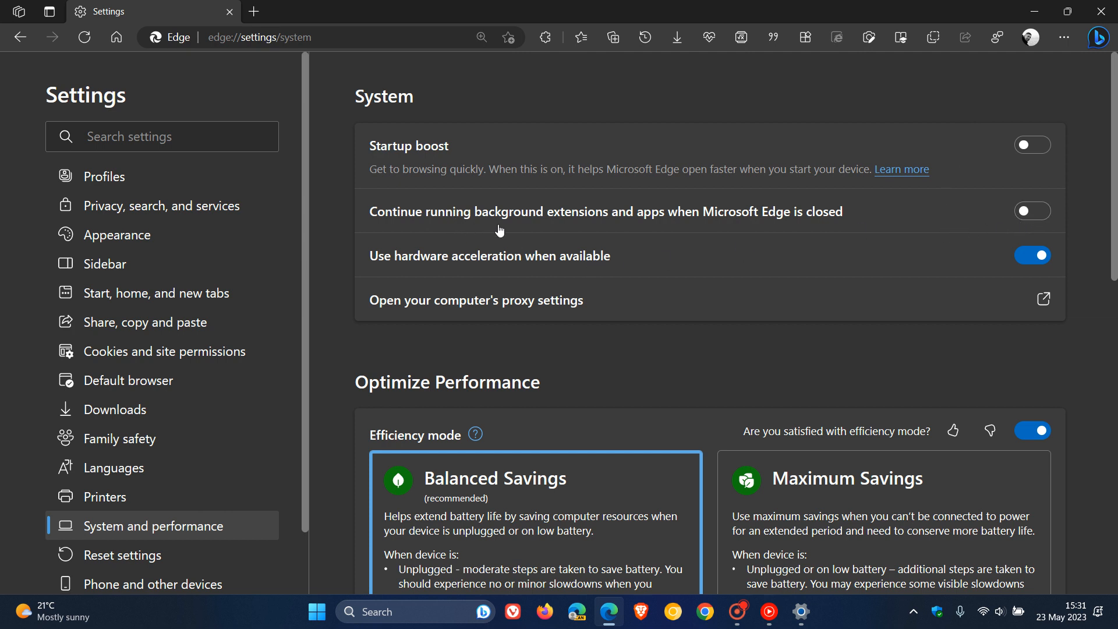
mouse_move(799, 230)
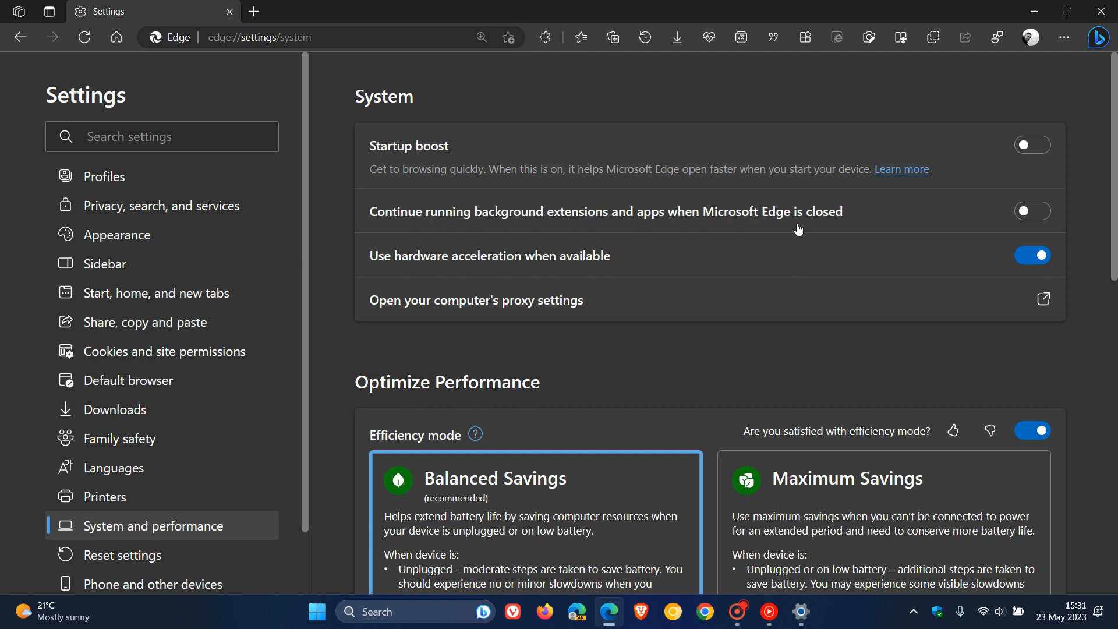
mouse_move(843, 224)
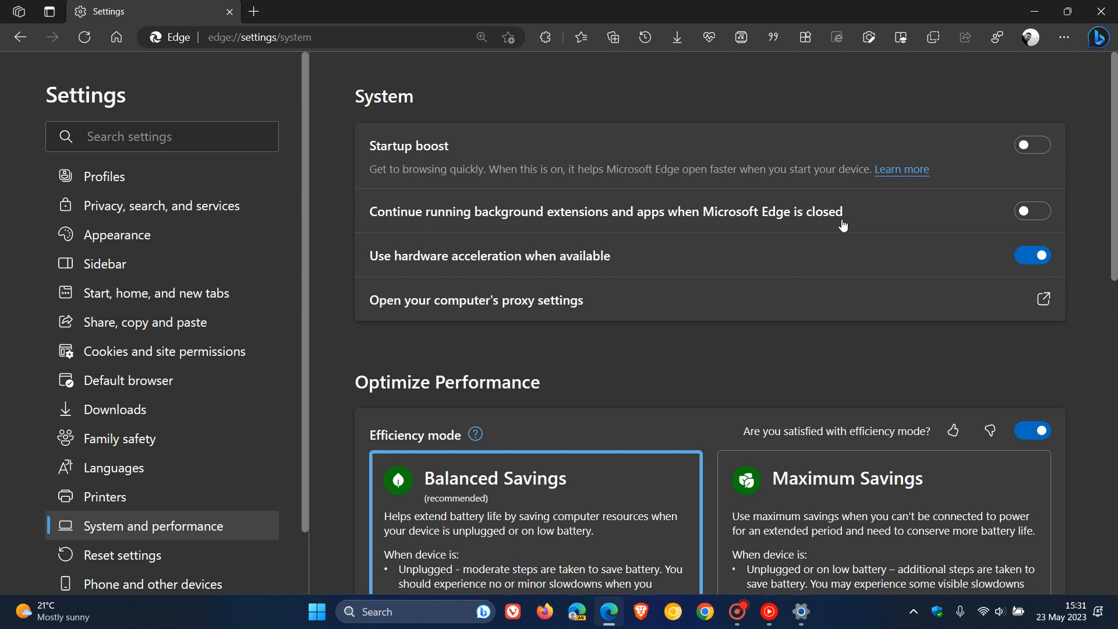
mouse_move(868, 220)
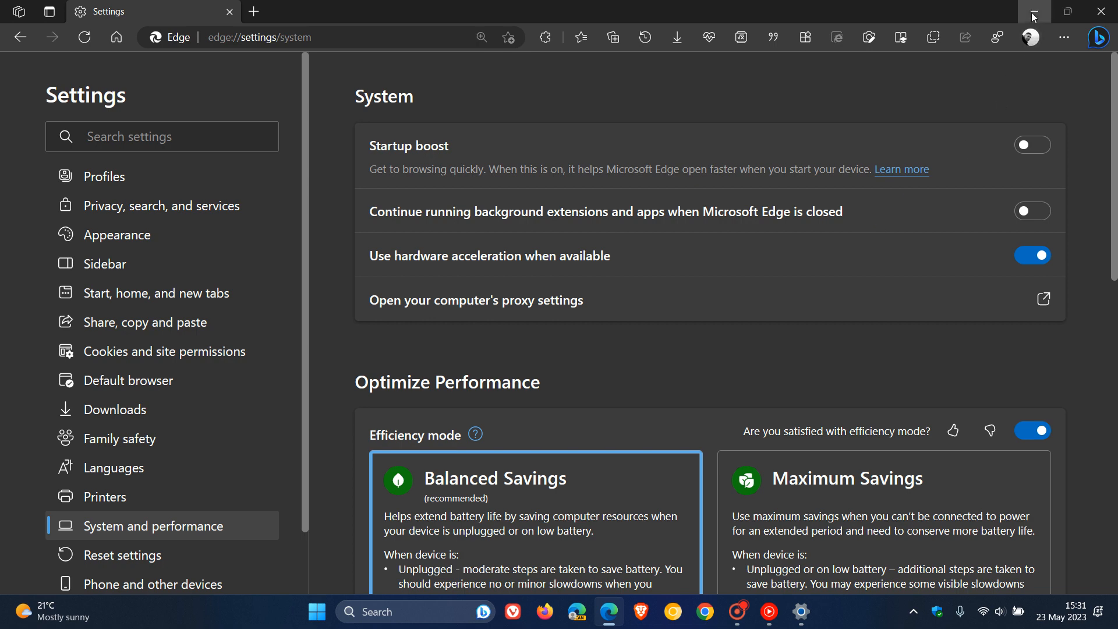
Step: Minimize the Edge window to reveal the desktop wallpaper
click(1034, 11)
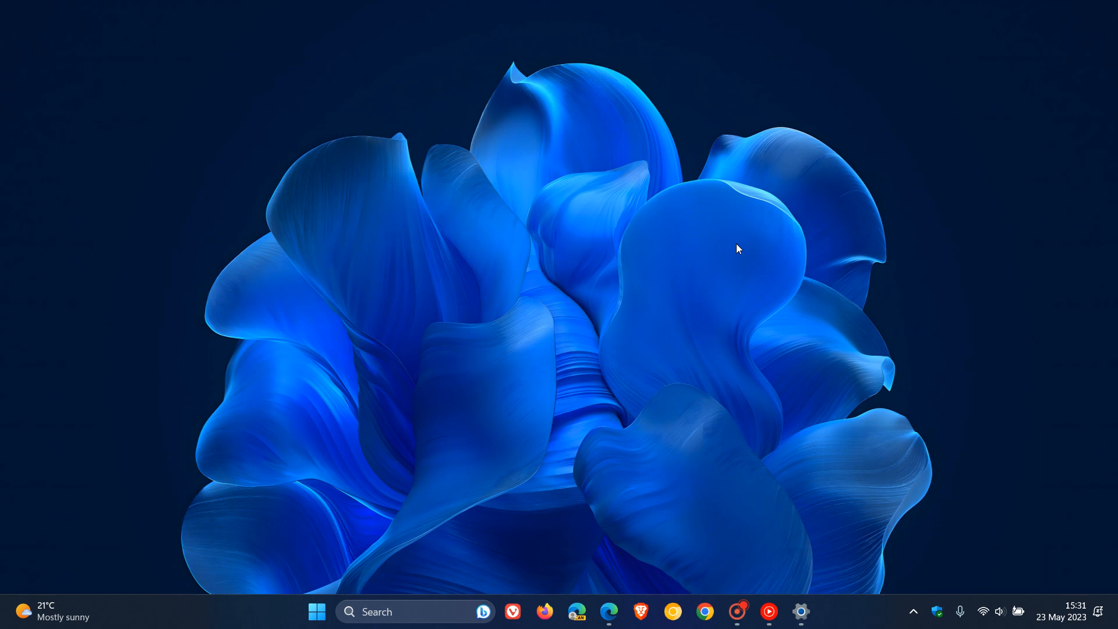
mouse_move(691, 253)
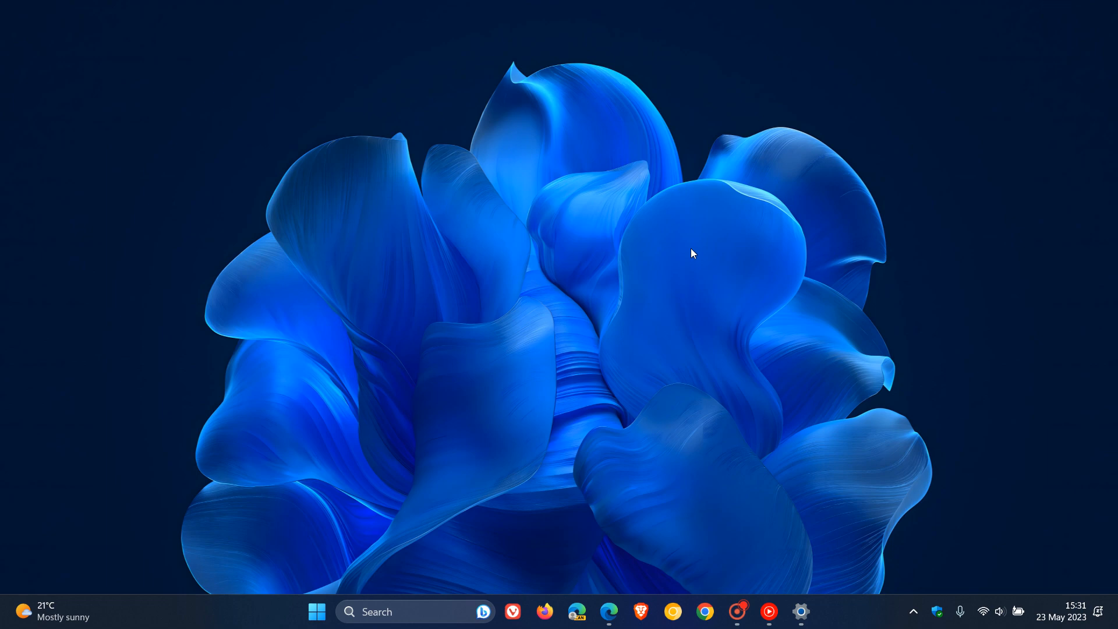